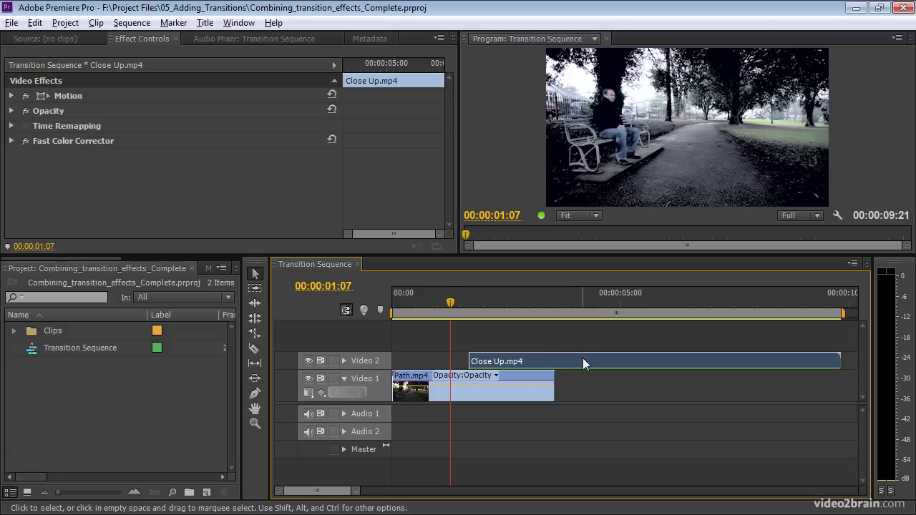
- Move Close Up onto Video 1 after Path and expand the Video Transitions list in Effects
left_click_drag(584, 360, 598, 387)
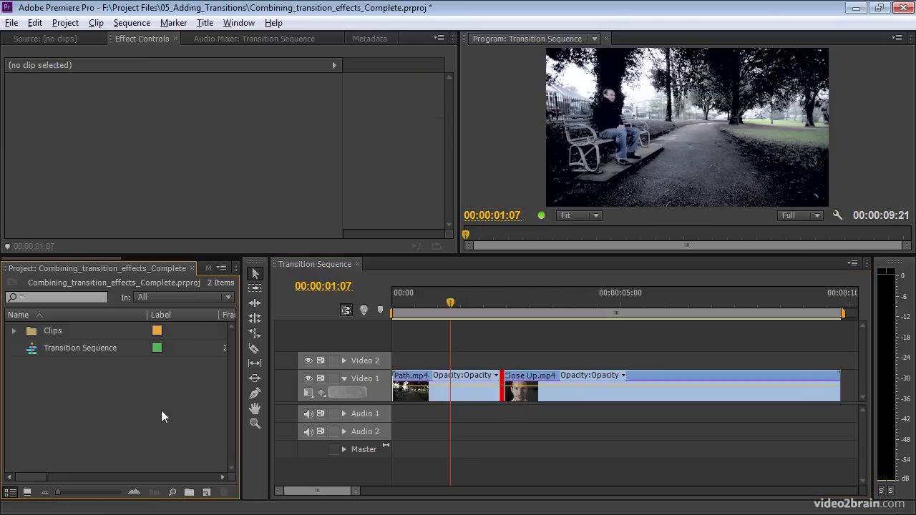
left_click(92, 268)
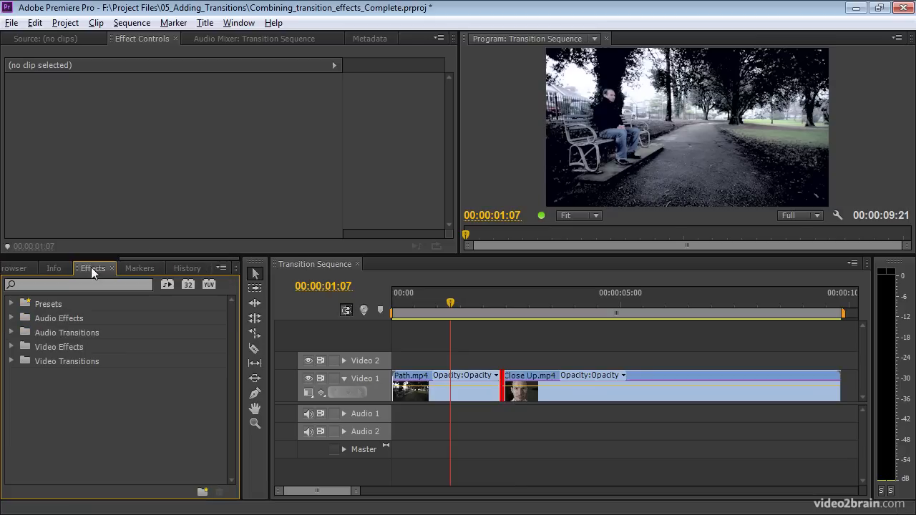
left_click(11, 361)
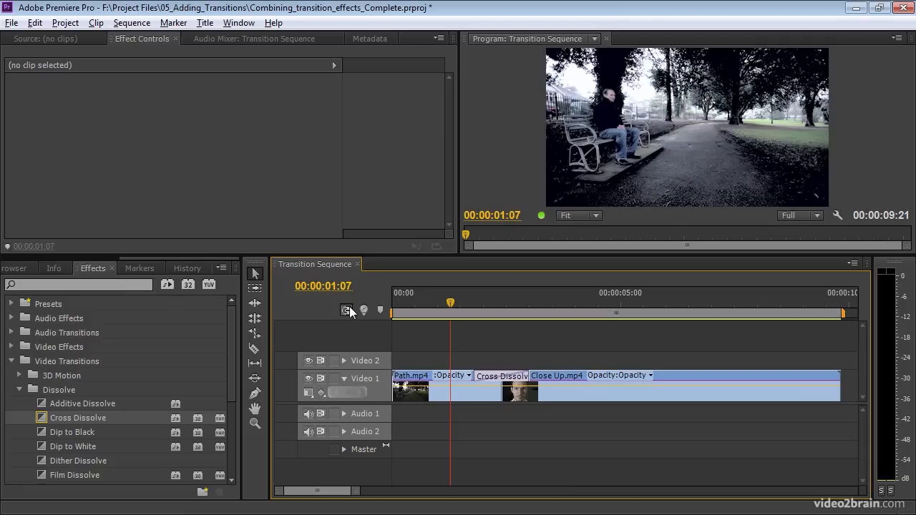
- Apply and preview a Cross Dissolve on the cut between Path and Close Up
left_click(492, 302)
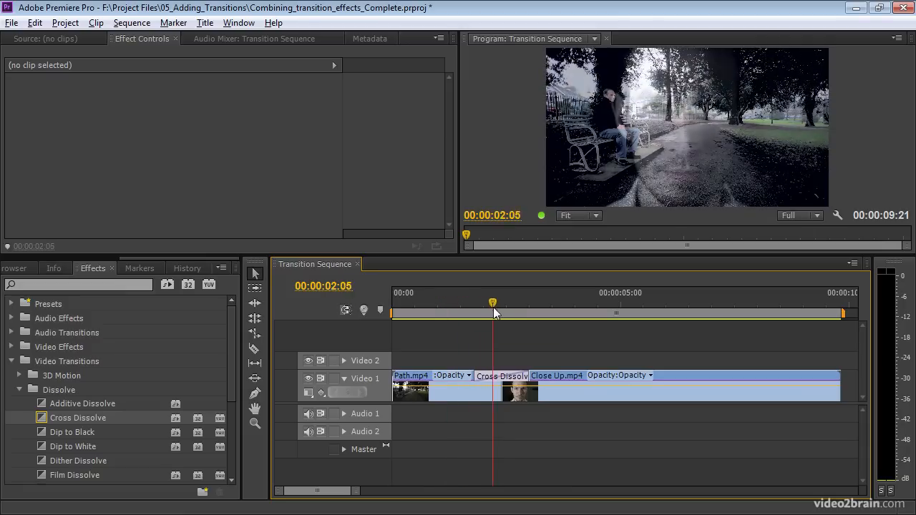
left_click(455, 302)
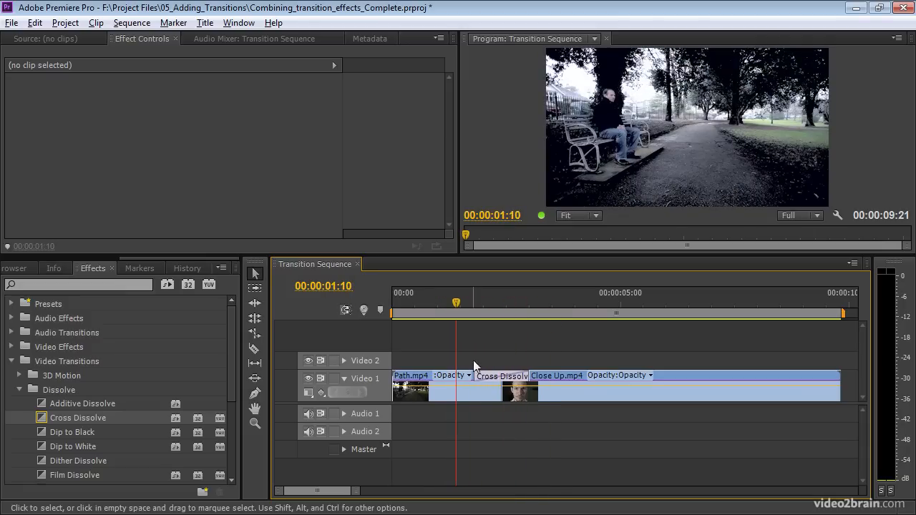
mouse_move(473, 408)
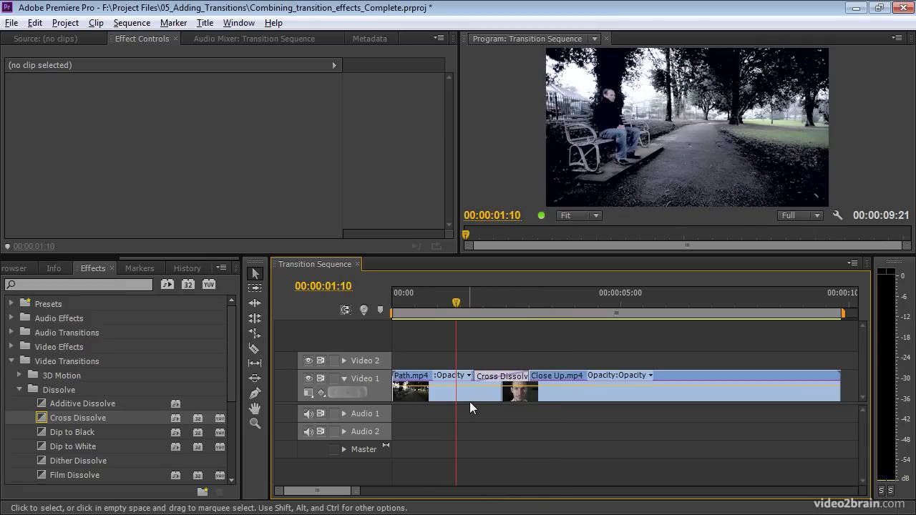
left_click(410, 391)
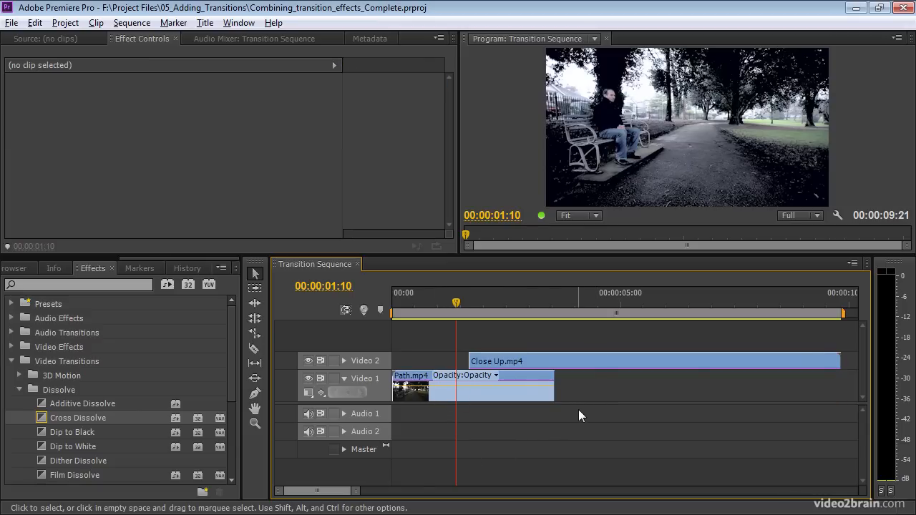
mouse_move(575, 414)
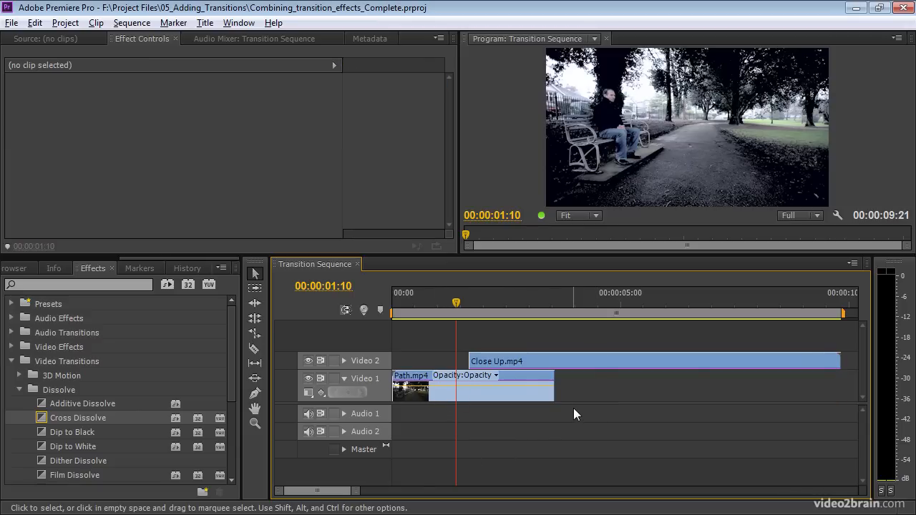
- Scroll the Effects list down toward the Dissolve transitions
scroll("down", 3)
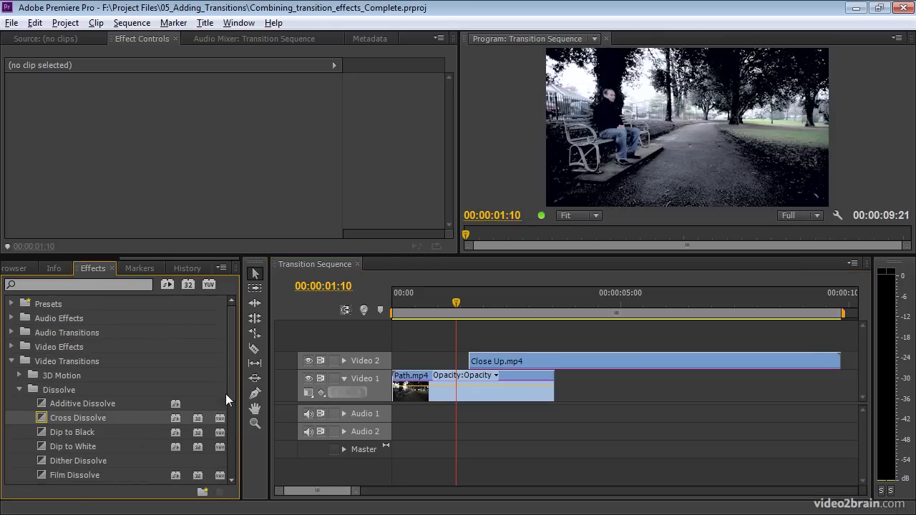
scroll("down", 3)
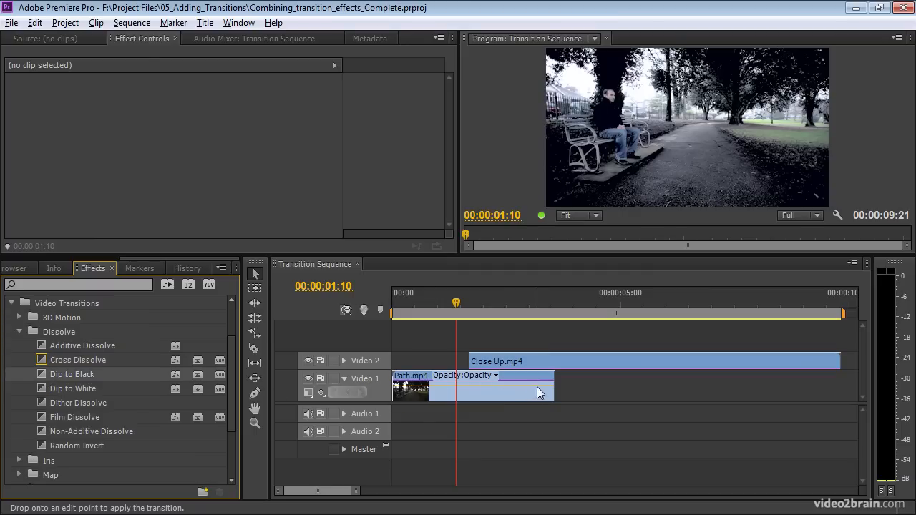
- Add a Dip to Black transition to the end of Path on Video 1
left_click_drag(72, 374, 515, 376)
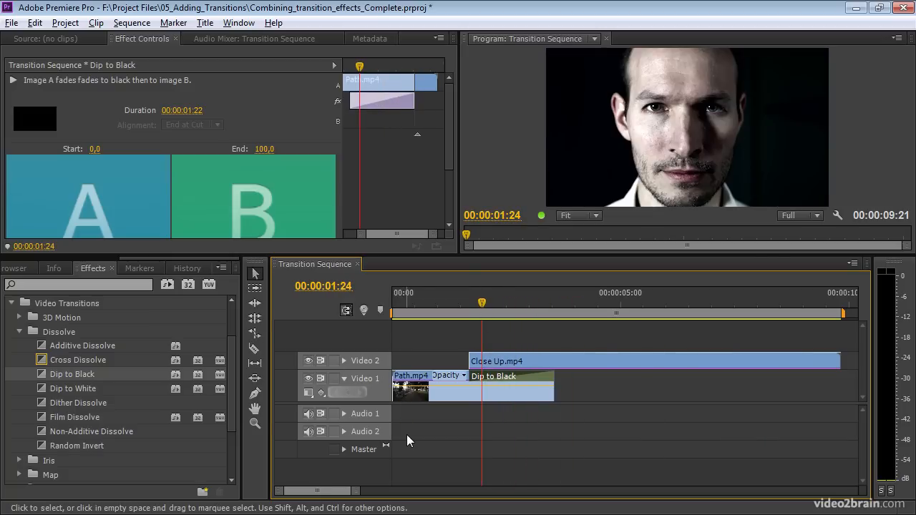
- Add a 3D Motion Spin transition to the start of Close Up and preview it spinning in
left_click(20, 332)
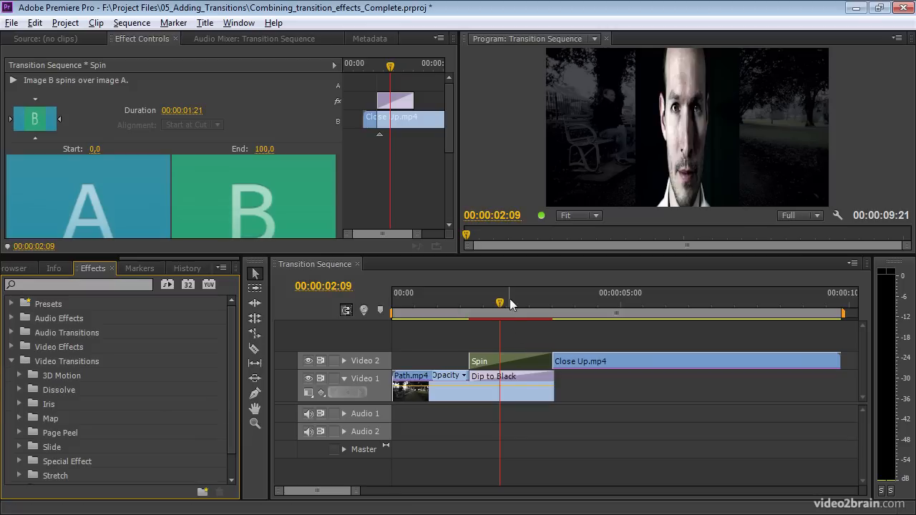
left_click_drag(500, 302, 485, 302)
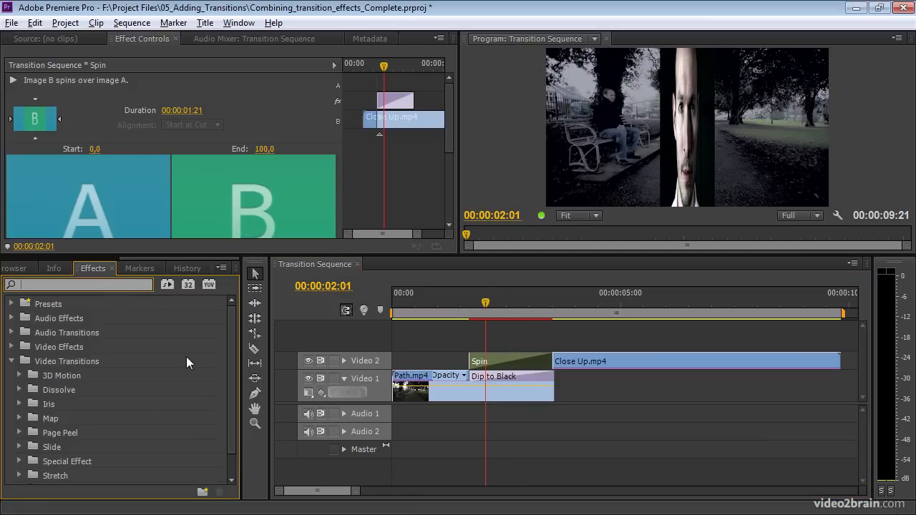
- Search 'ROU' in Effects and apply Roughen Edges to the Close Up clip
type("ROUGH")
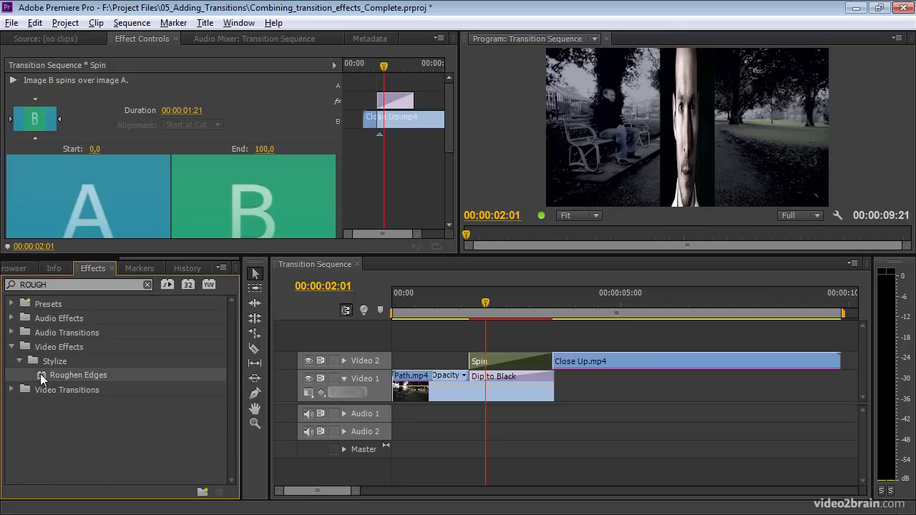
left_click(699, 360)
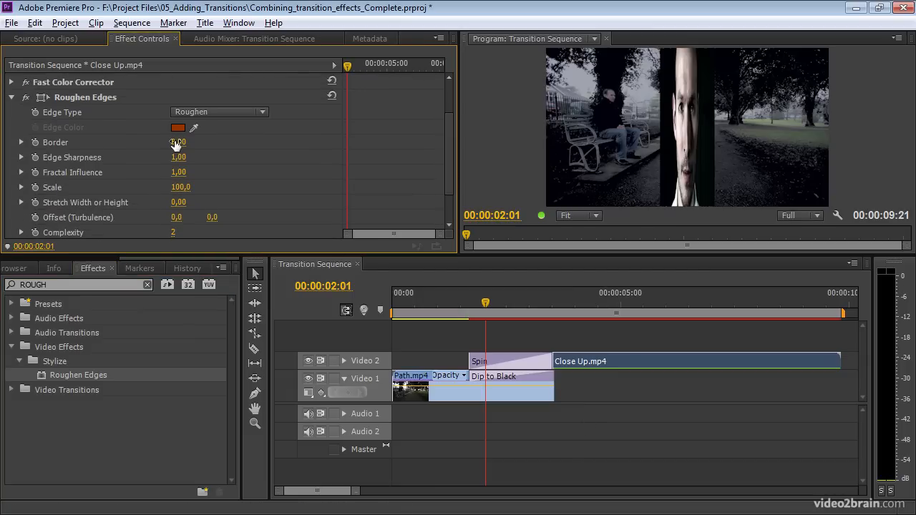
- Raise the Roughen Edges Border to 500 in Effect Controls
left_click_drag(178, 142, 177, 158)
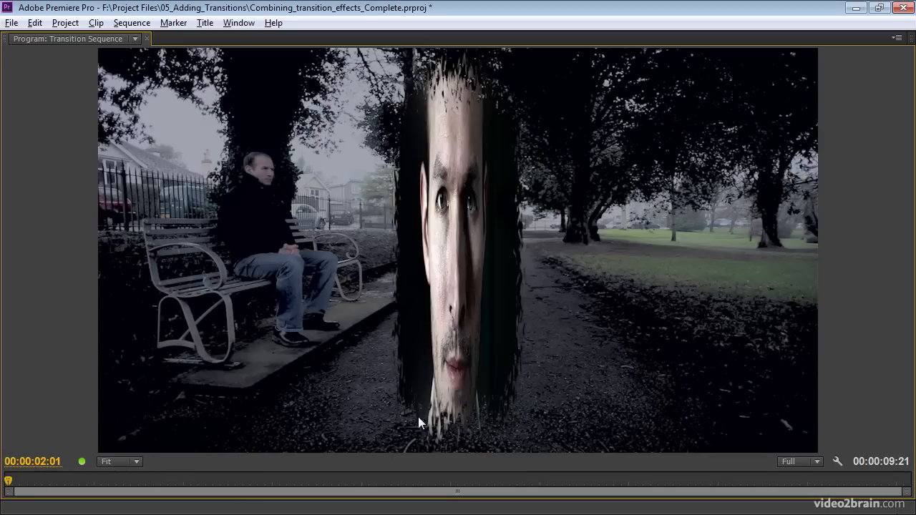
mouse_move(532, 348)
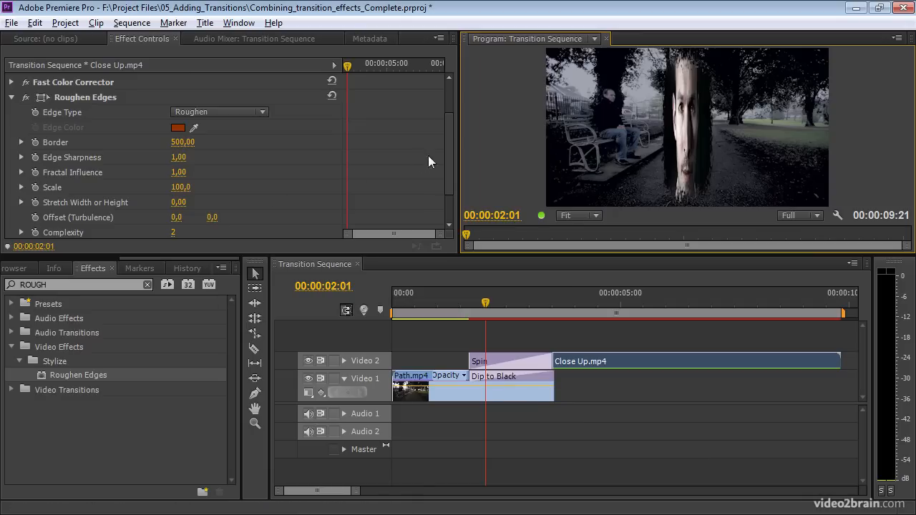
scroll("down", 3)
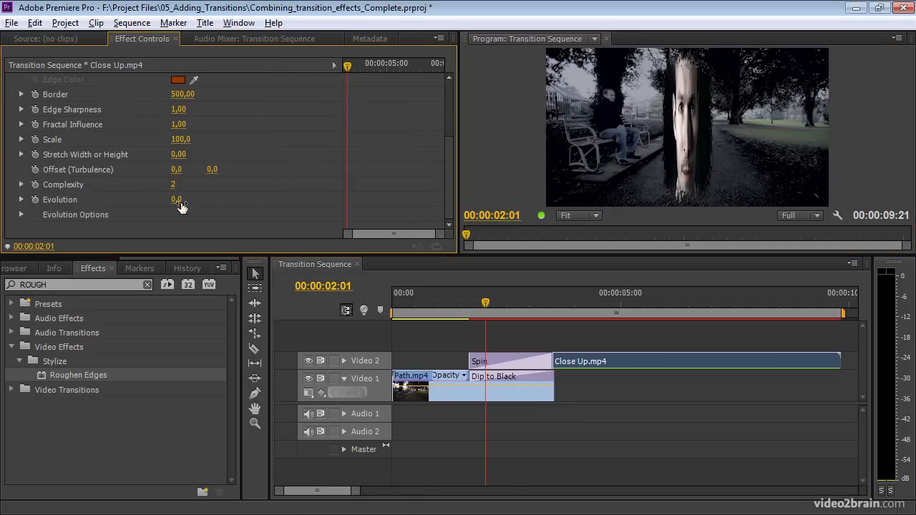
left_click_drag(177, 199, 214, 199)
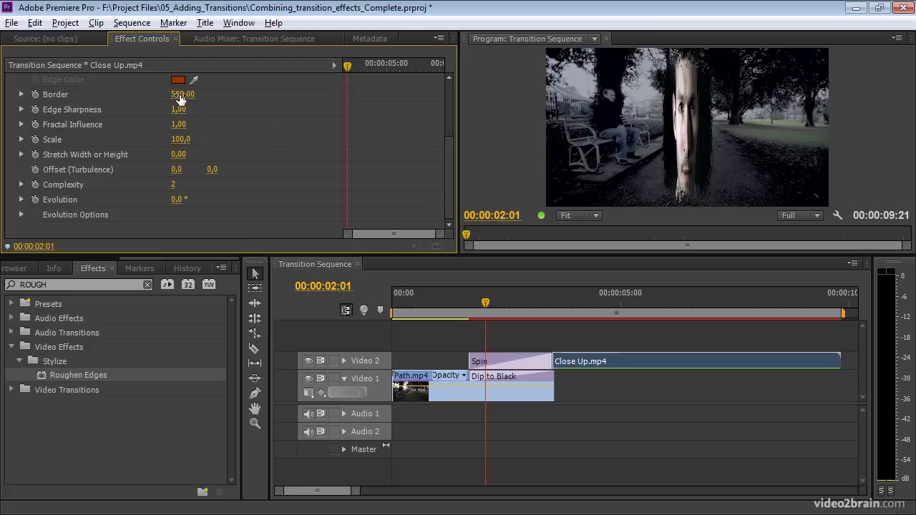
- Scrub the Roughen Edges Border down from 500 toward a smaller amount
left_click_drag(184, 94, 183, 100)
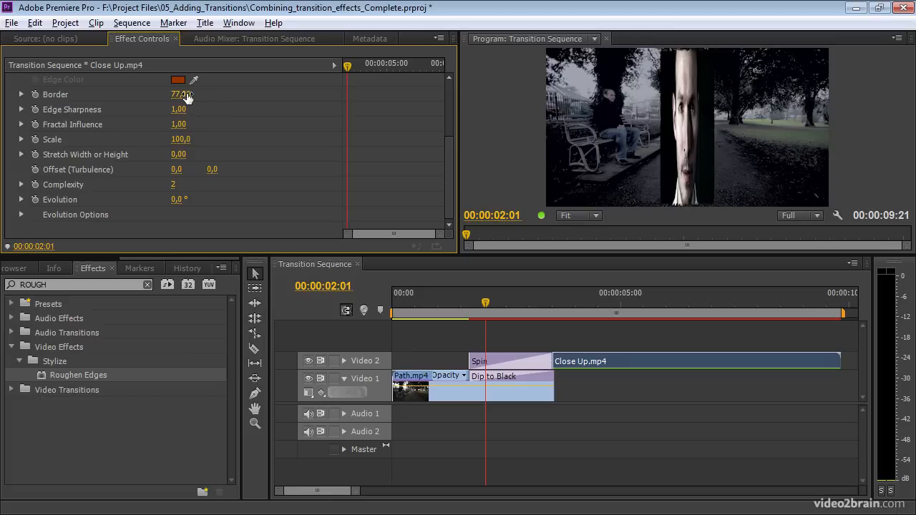
mouse_move(199, 143)
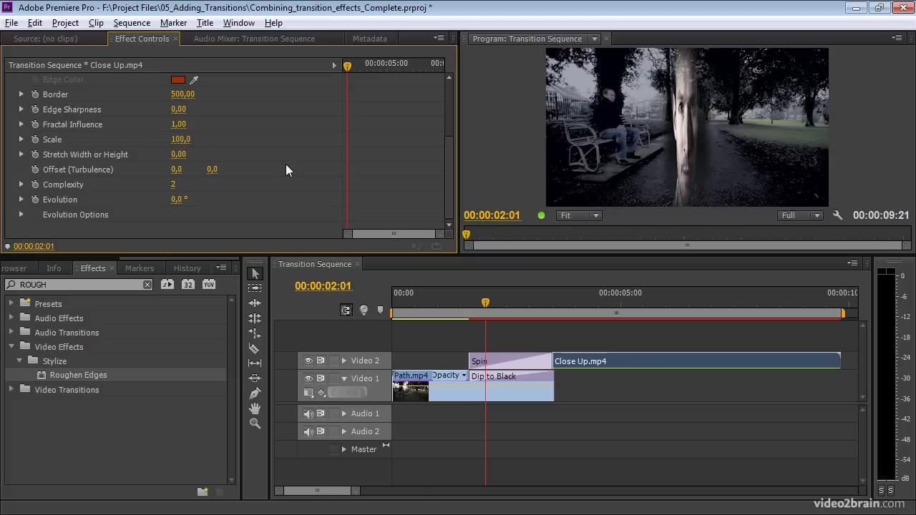
mouse_move(733, 166)
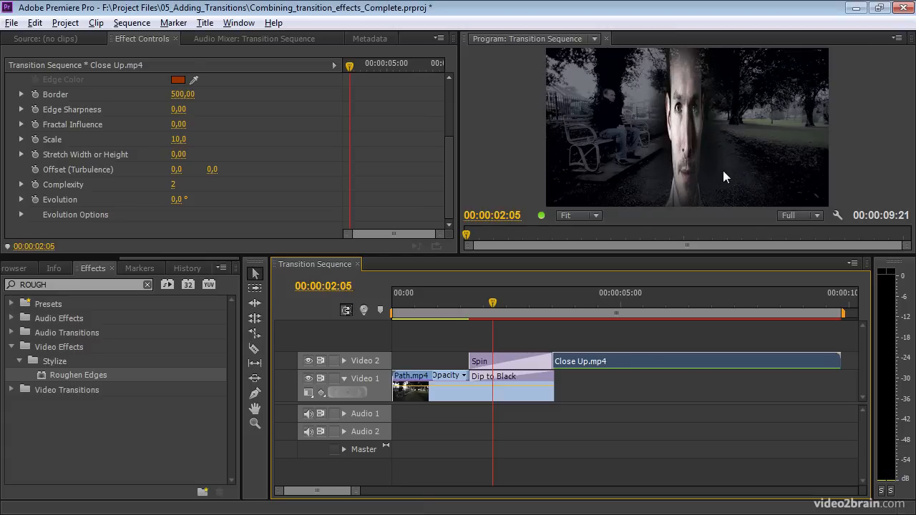
mouse_move(188, 99)
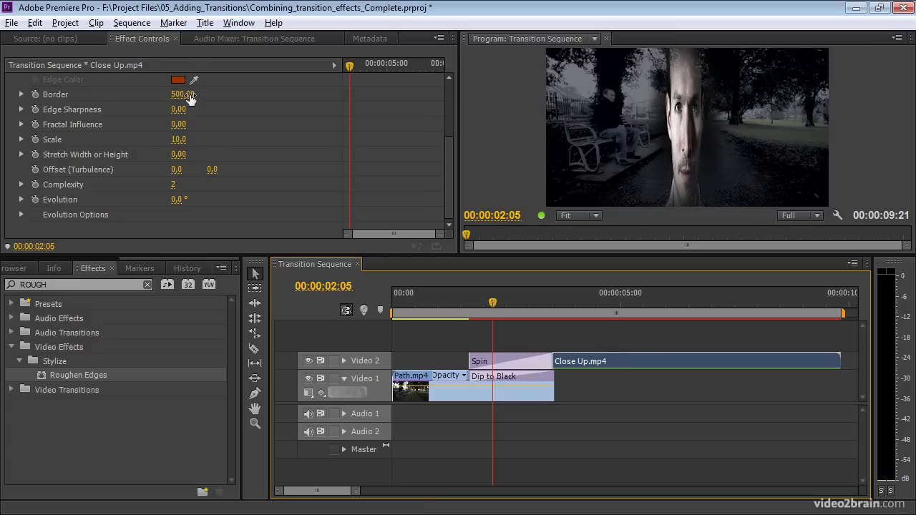
- Lower the Border to about 160 and enable keyframing on it via the stopwatch
left_click_drag(183, 94, 164, 95)
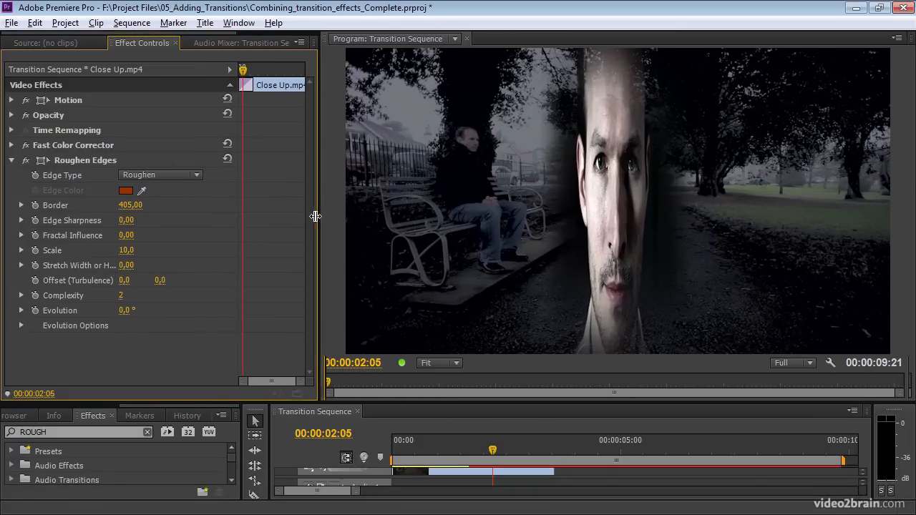
left_click_drag(130, 204, 128, 205)
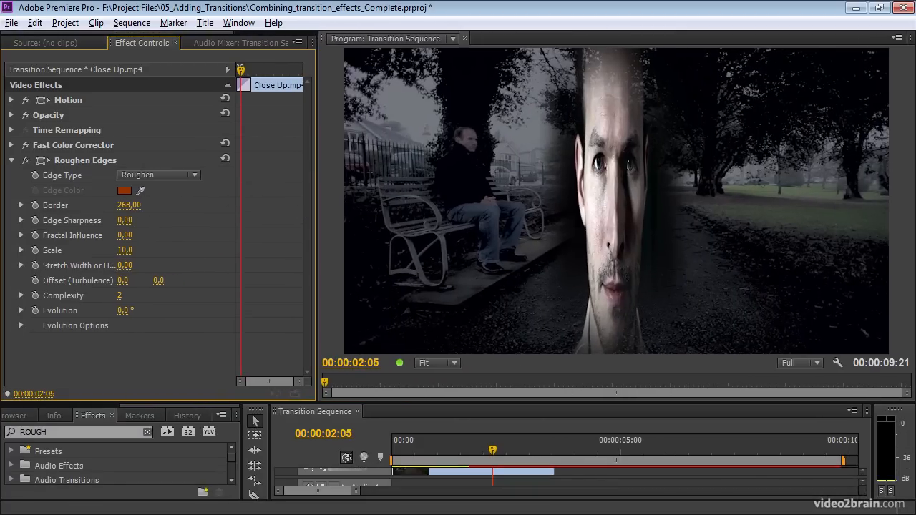
left_click(128, 206)
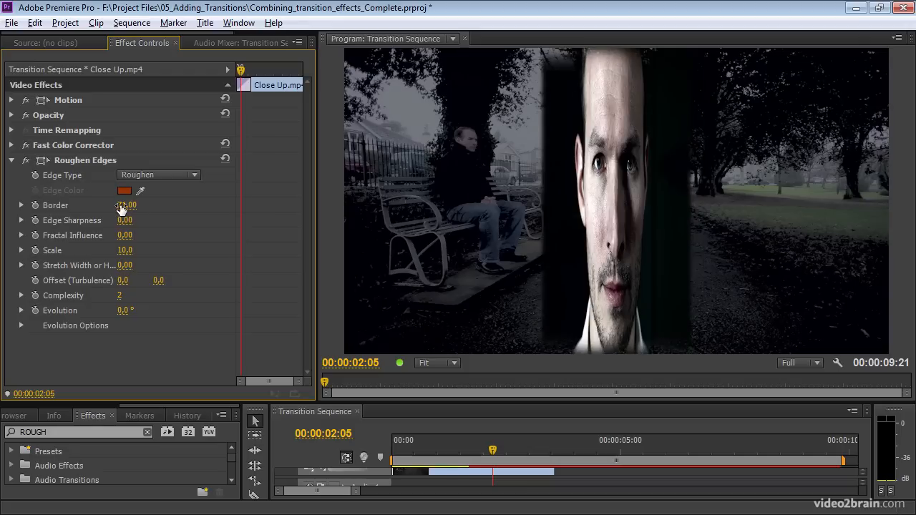
left_click_drag(128, 206, 133, 207)
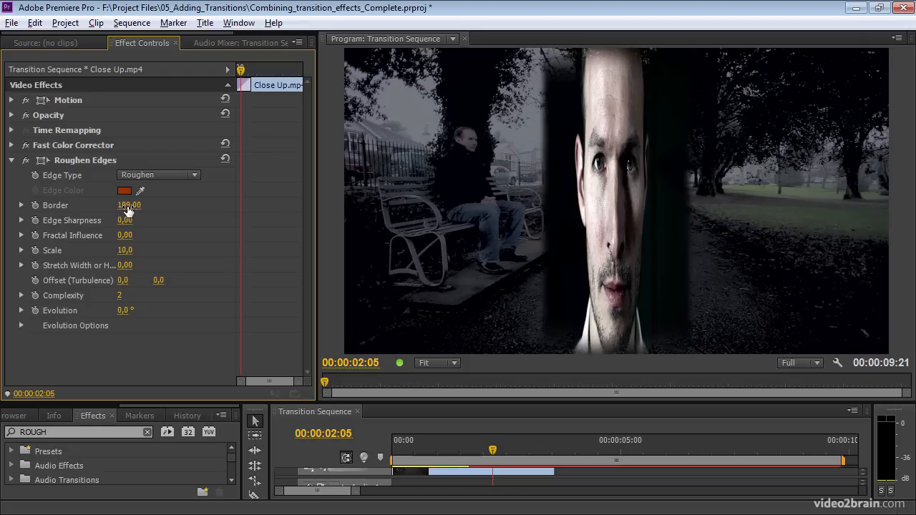
left_click(129, 206)
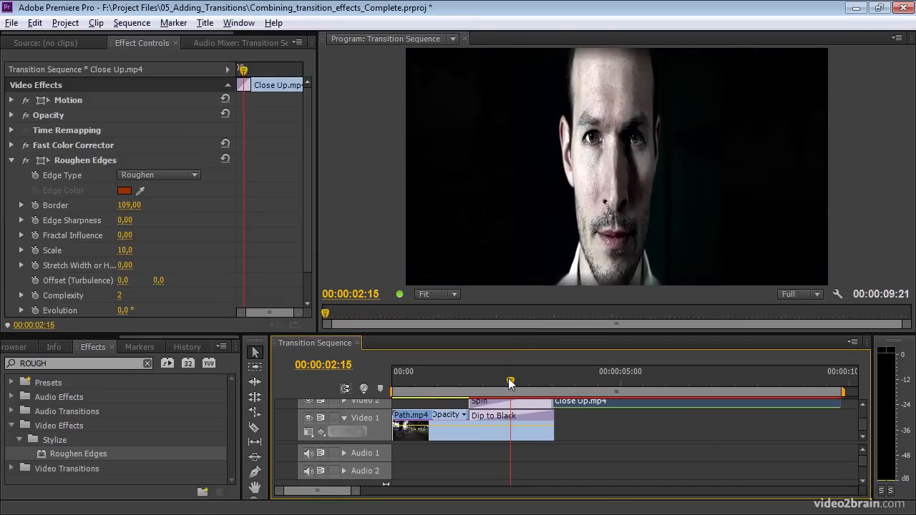
- Move the playhead to 00:00:04:04 in the sequence
left_click_drag(510, 381, 604, 381)
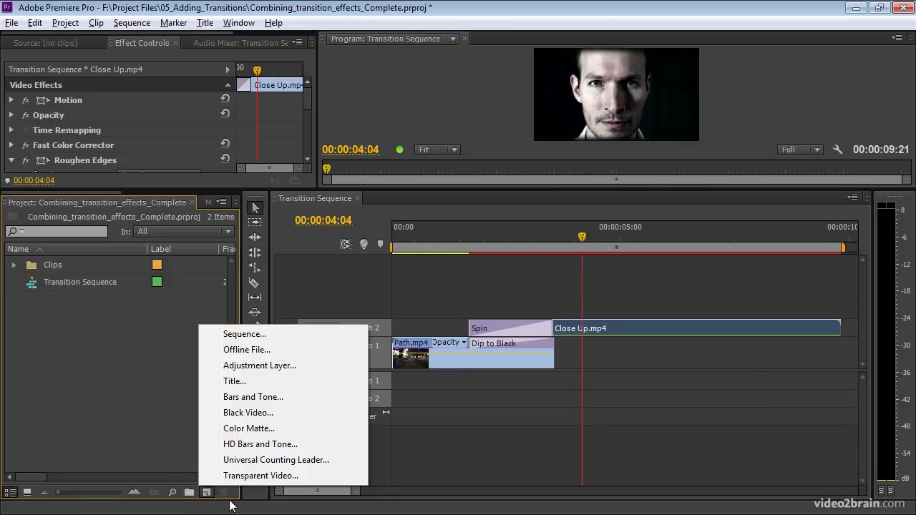
- Create a 1920×1080 dark red Color Matte named Red Matte in the project
left_click(249, 428)
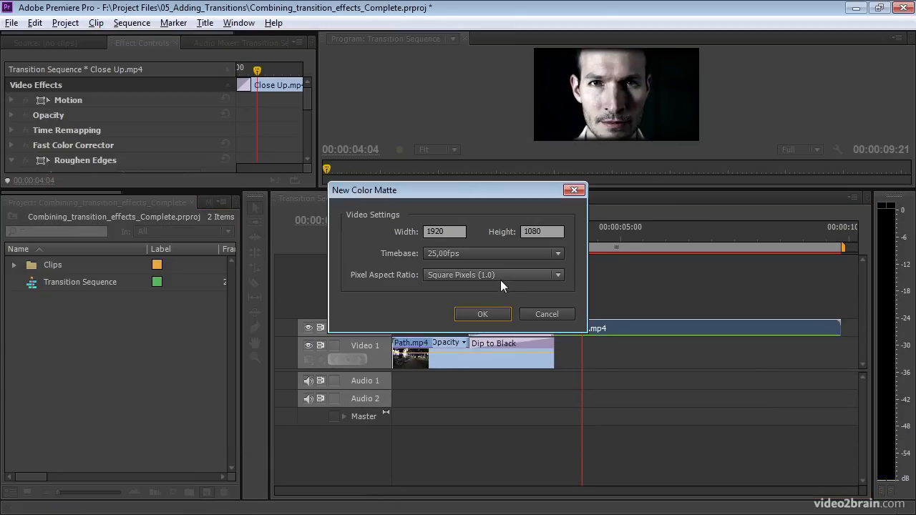
left_click(484, 315)
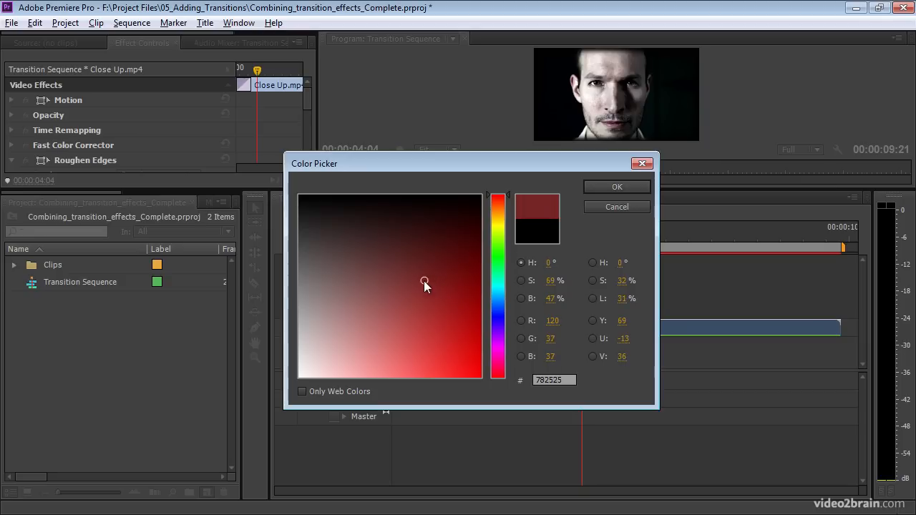
left_click(617, 186)
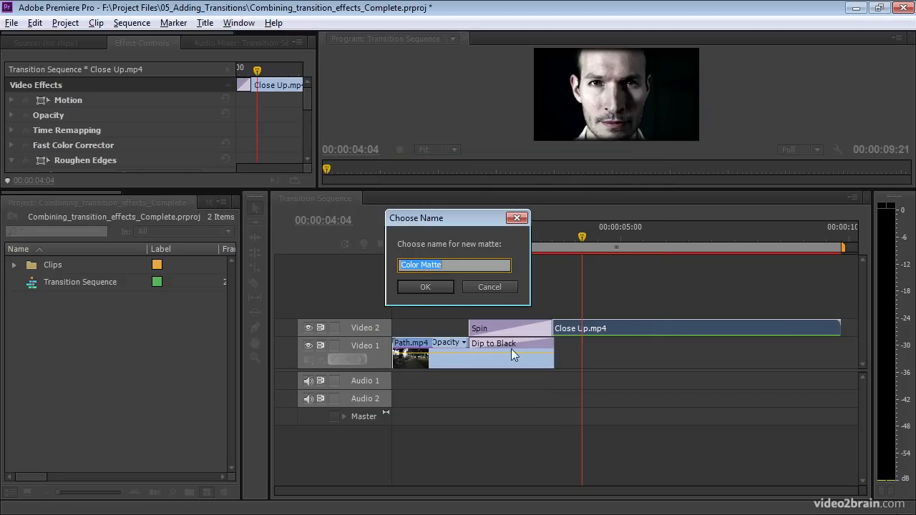
type("Red M")
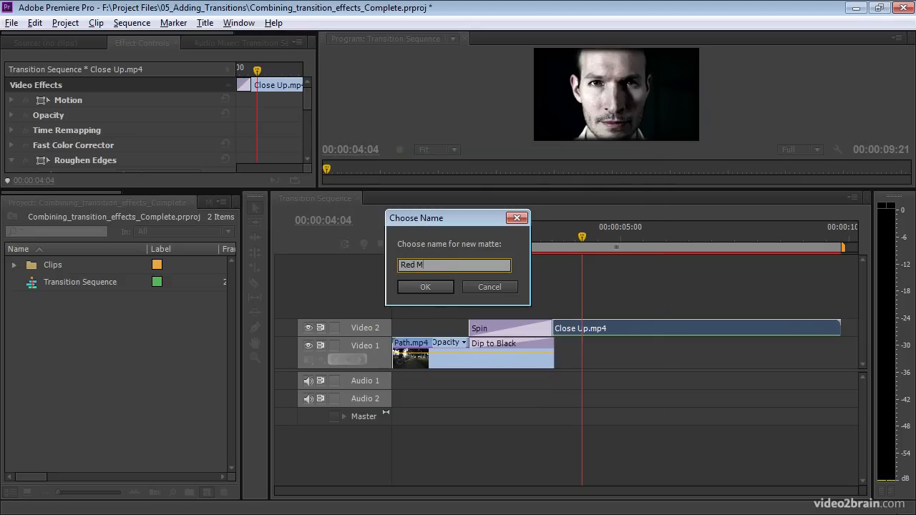
left_click(425, 286)
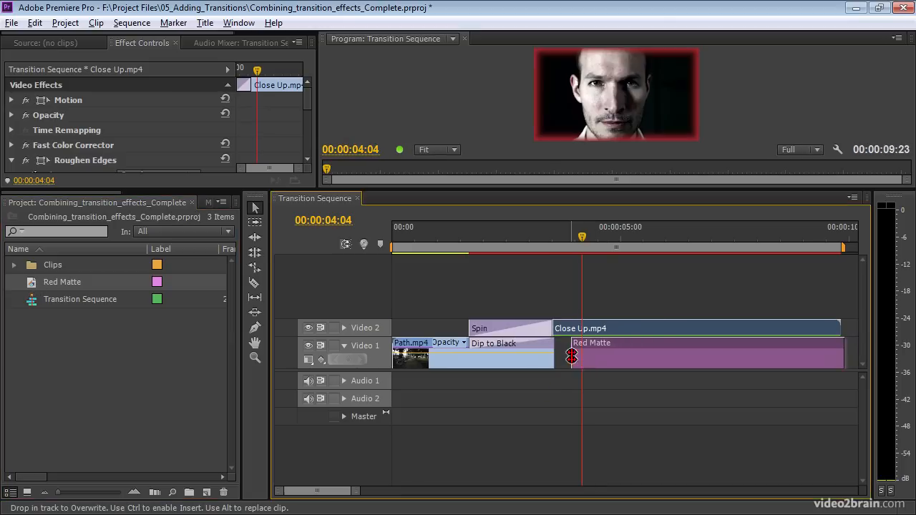
- Place Red Matte on Video 1 at 00:00:04:04 beneath Close Up
left_click_drag(581, 236, 739, 237)
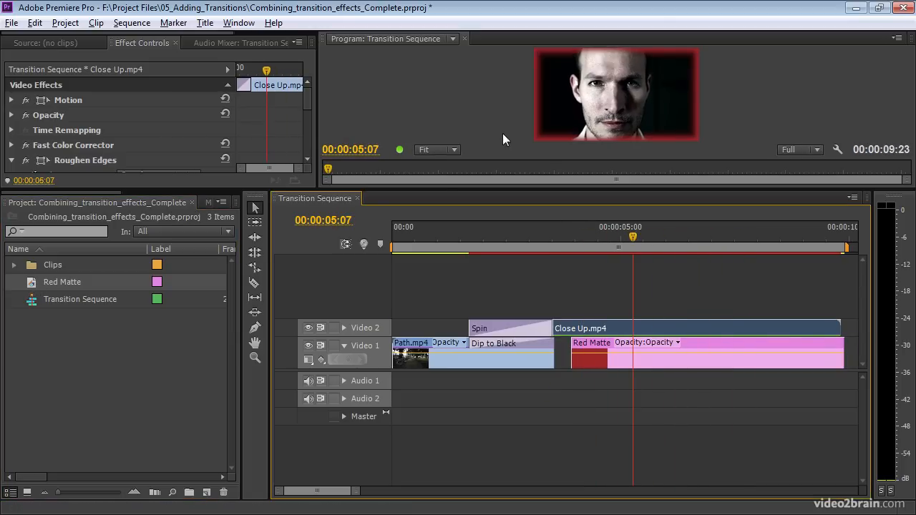
mouse_move(660, 158)
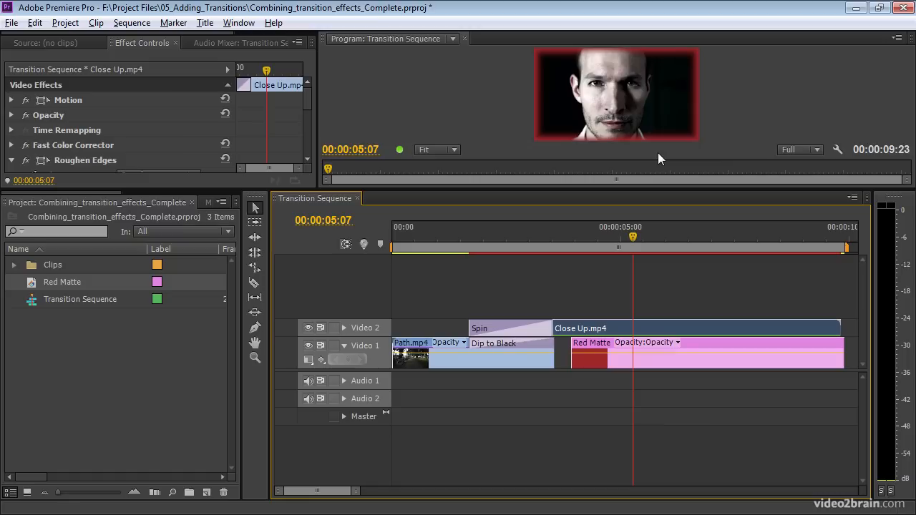
mouse_move(615, 237)
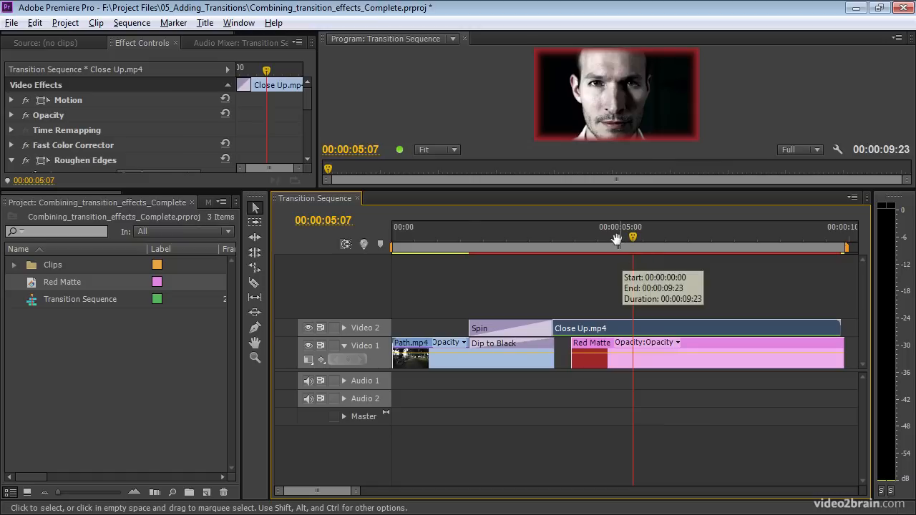
mouse_move(616, 240)
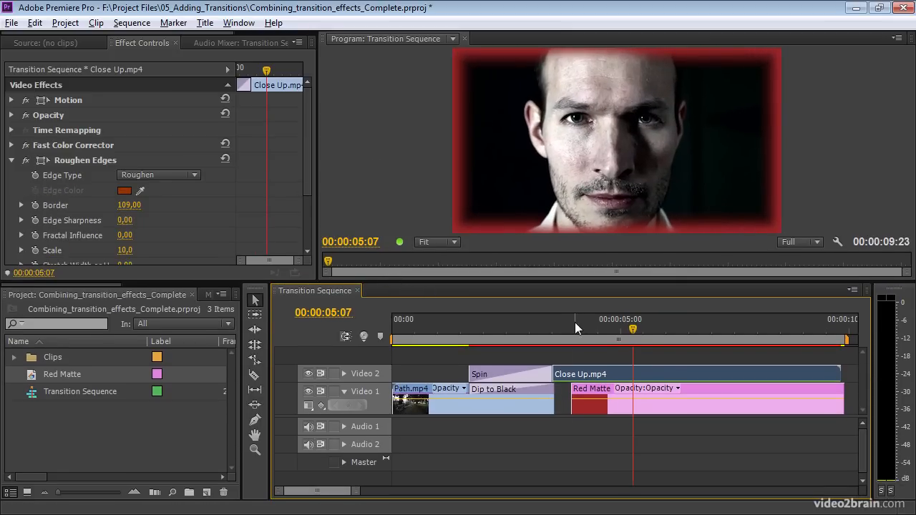
- Step the playhead back to 00:00:03:17, before the red matte border appears
left_click(558, 327)
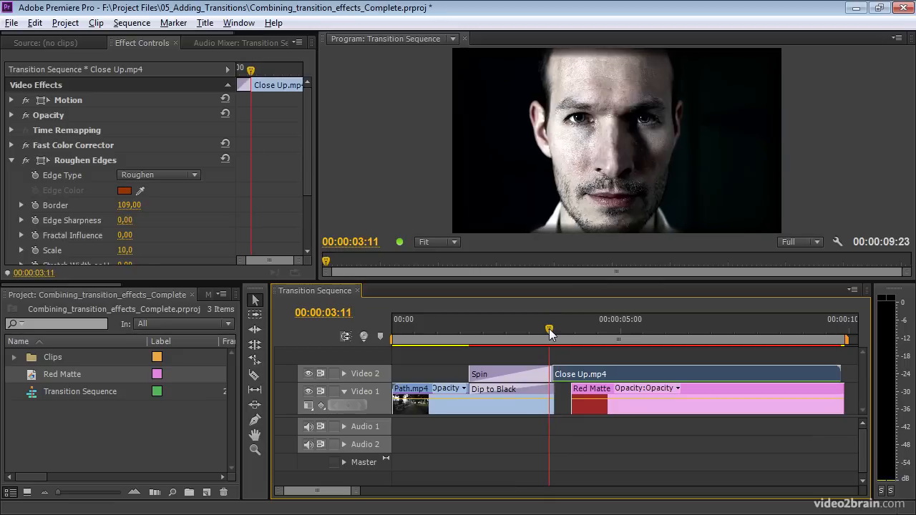
left_click(558, 327)
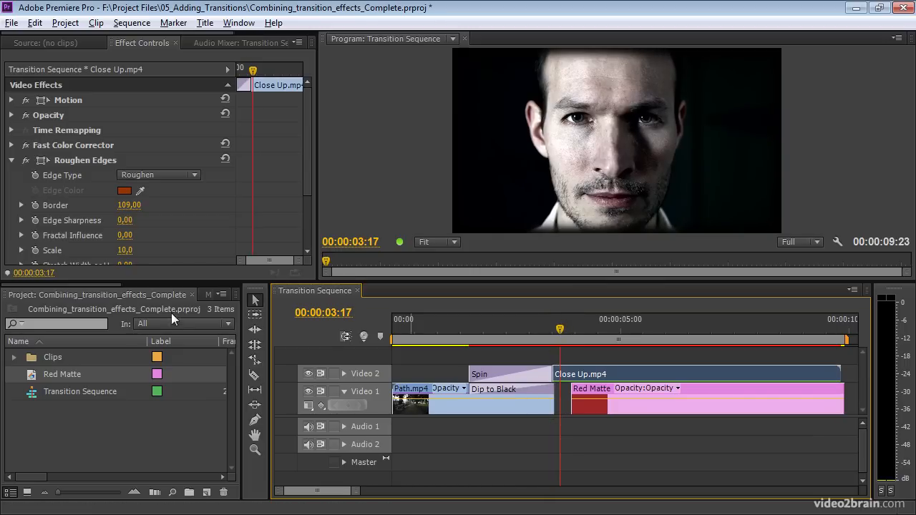
mouse_move(30, 207)
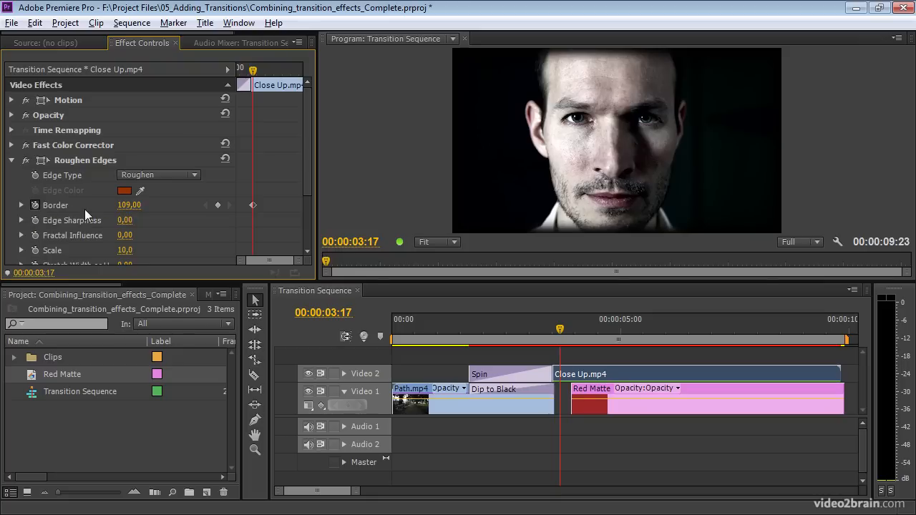
mouse_move(289, 121)
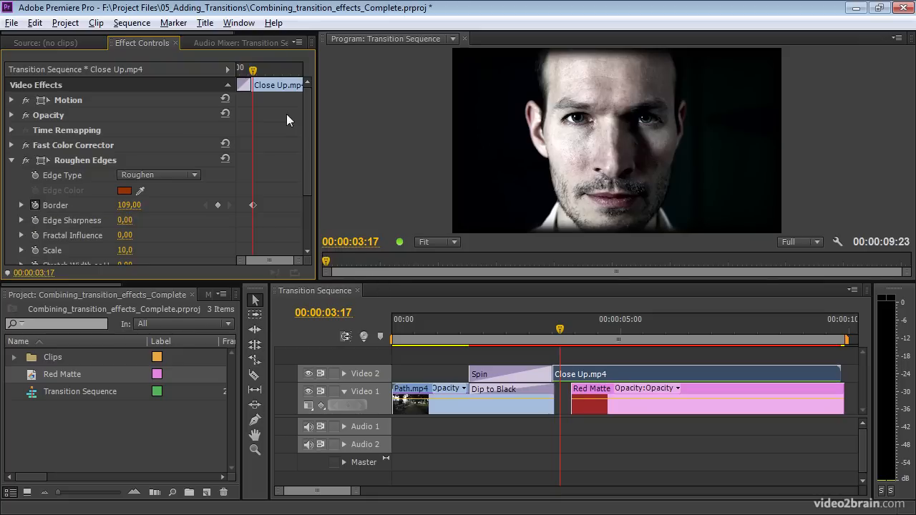
mouse_move(269, 152)
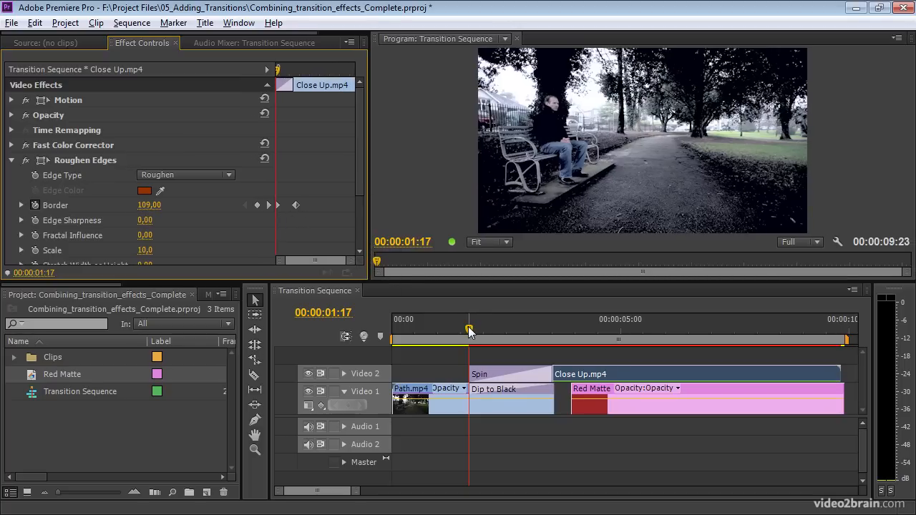
- Set the Border value to 200 at the earlier keyframe, then move to the later keyframe for the 0 value
left_click_drag(470, 329, 487, 330)
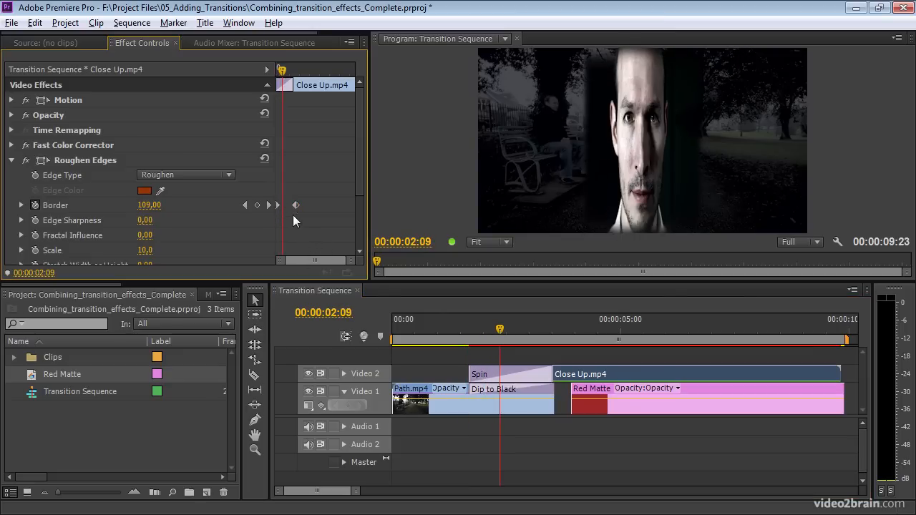
left_click(560, 320)
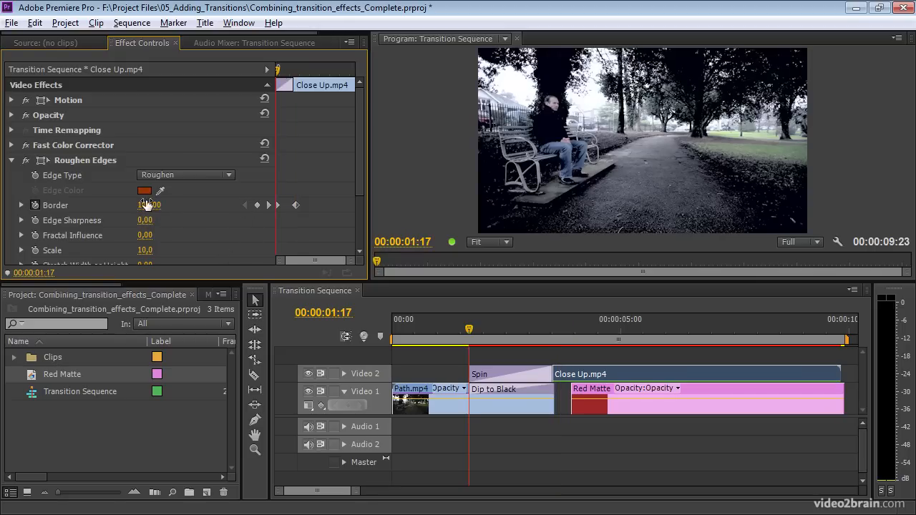
left_click_drag(149, 206, 165, 206)
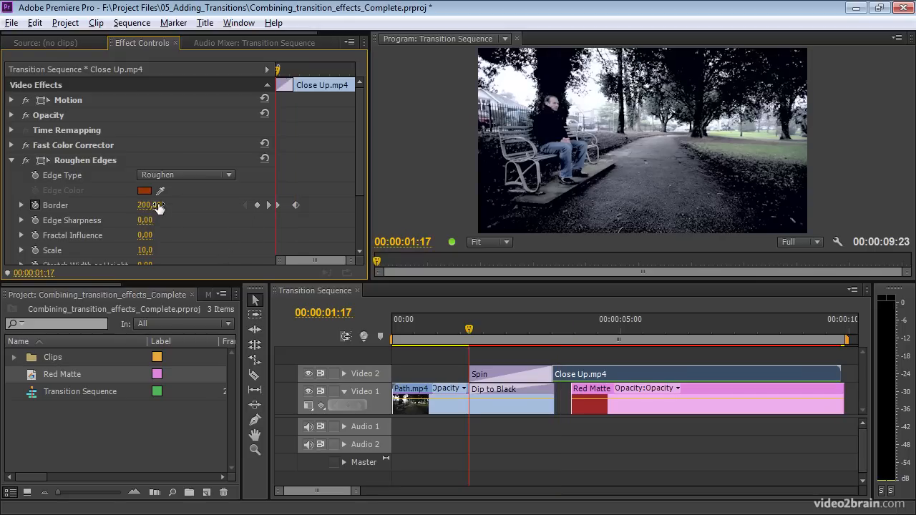
left_click(518, 341)
type("0")
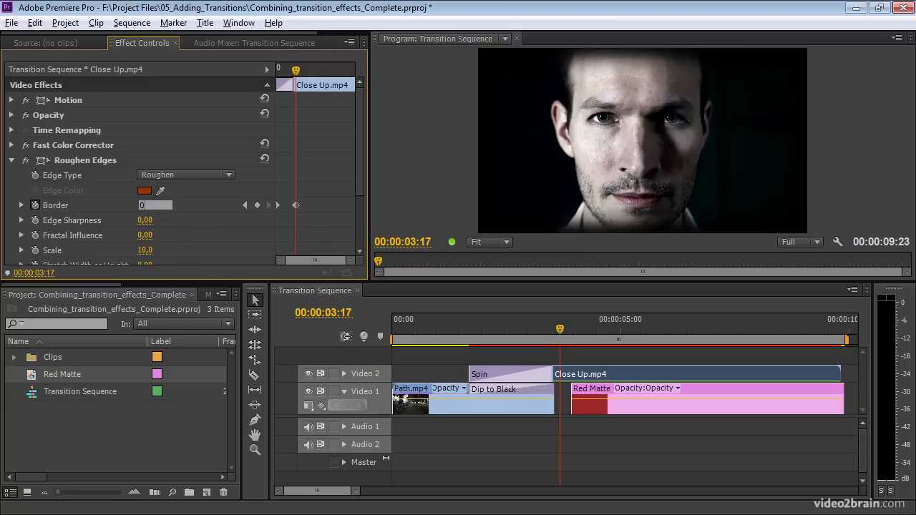
left_click(467, 328)
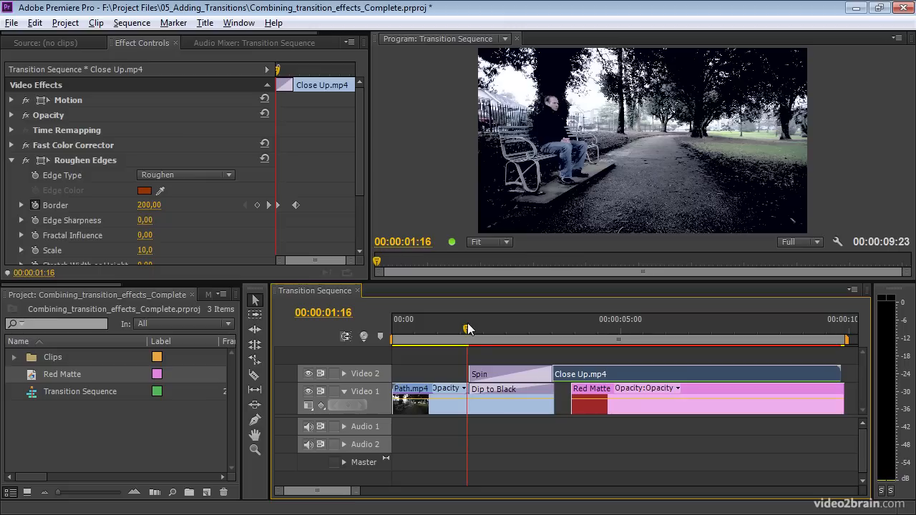
left_click_drag(467, 329, 484, 329)
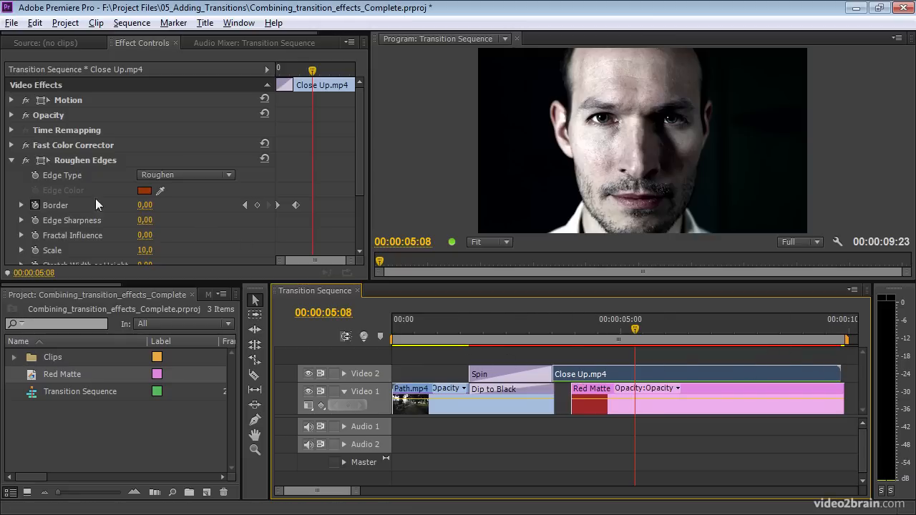
mouse_move(620, 349)
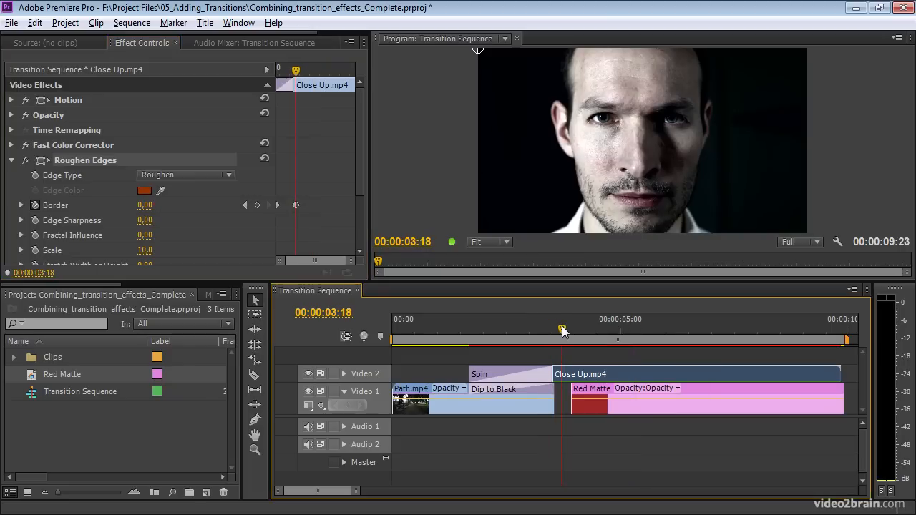
- Cut Close Up.mp4 at 00:00:03:23 with Add Edit and review the sequence past the cut
left_click_drag(564, 329, 572, 329)
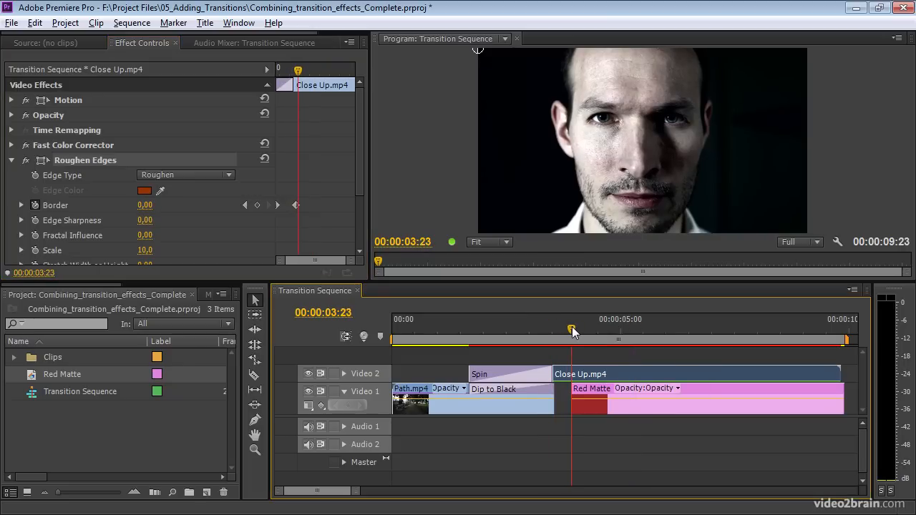
mouse_move(374, 398)
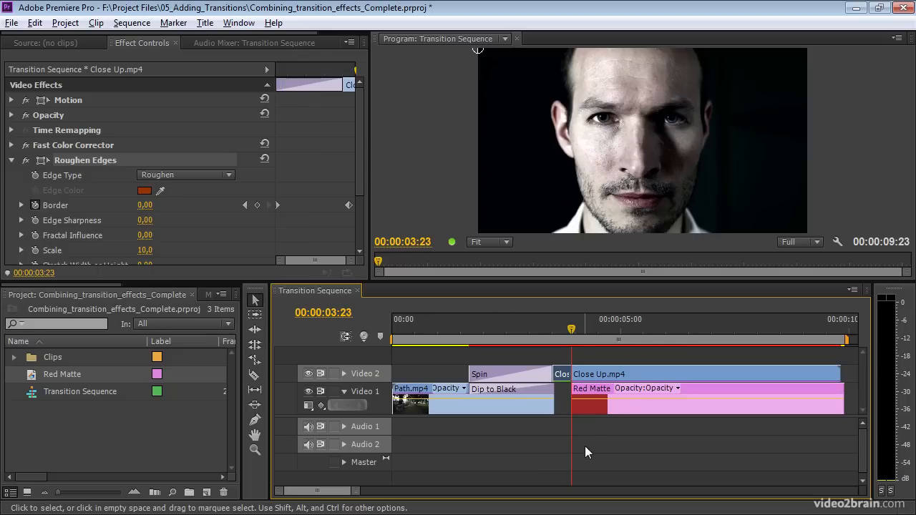
mouse_move(508, 375)
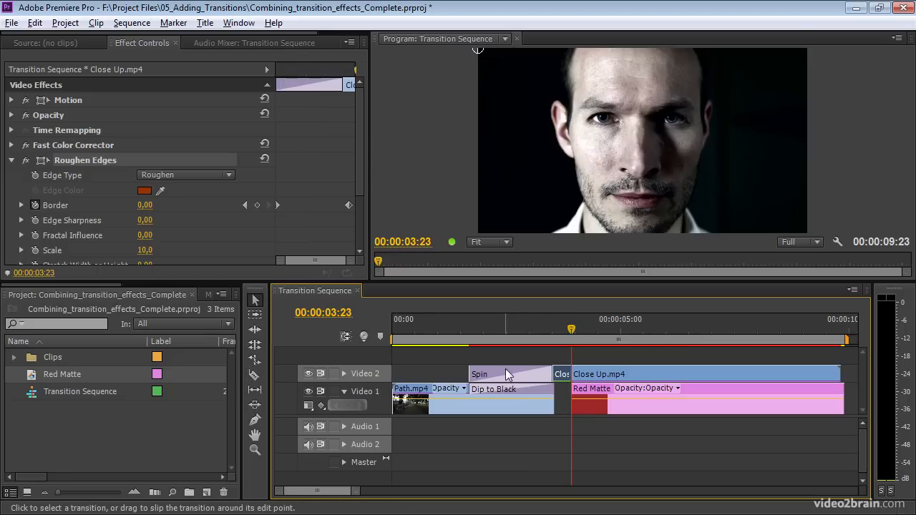
left_click(704, 374)
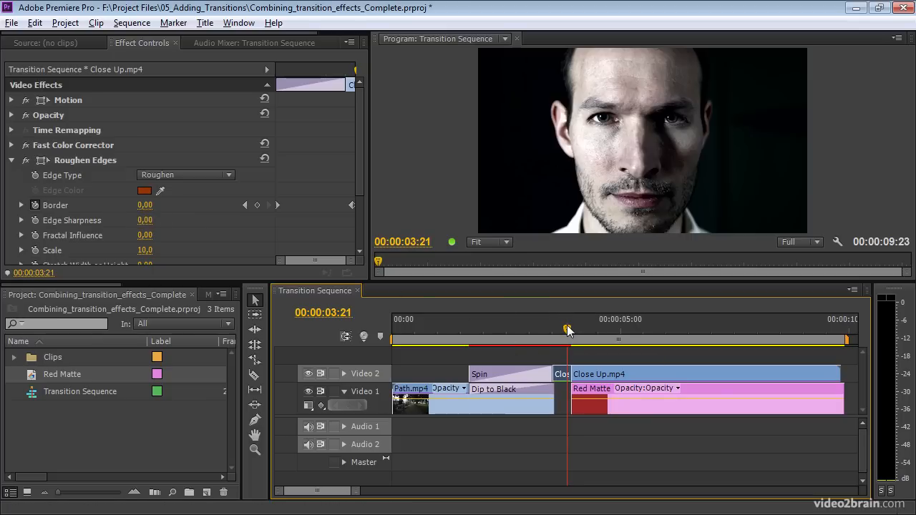
left_click_drag(567, 329, 593, 329)
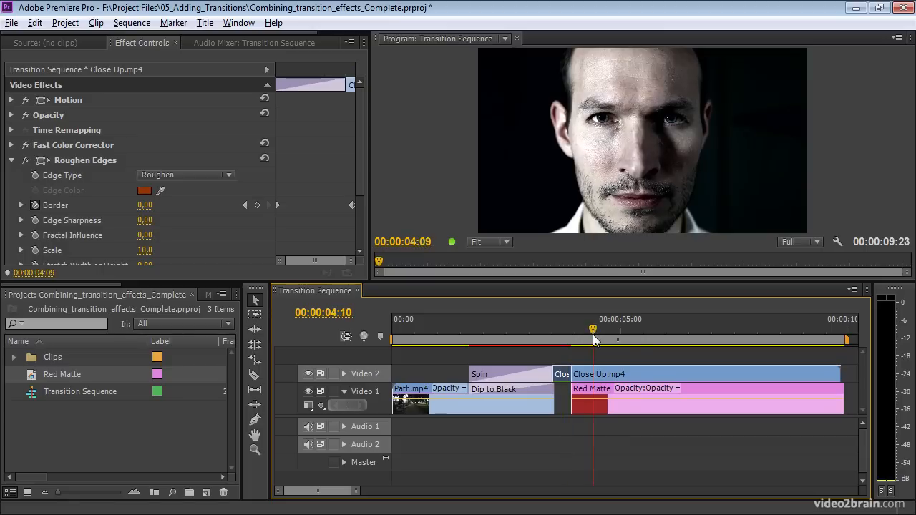